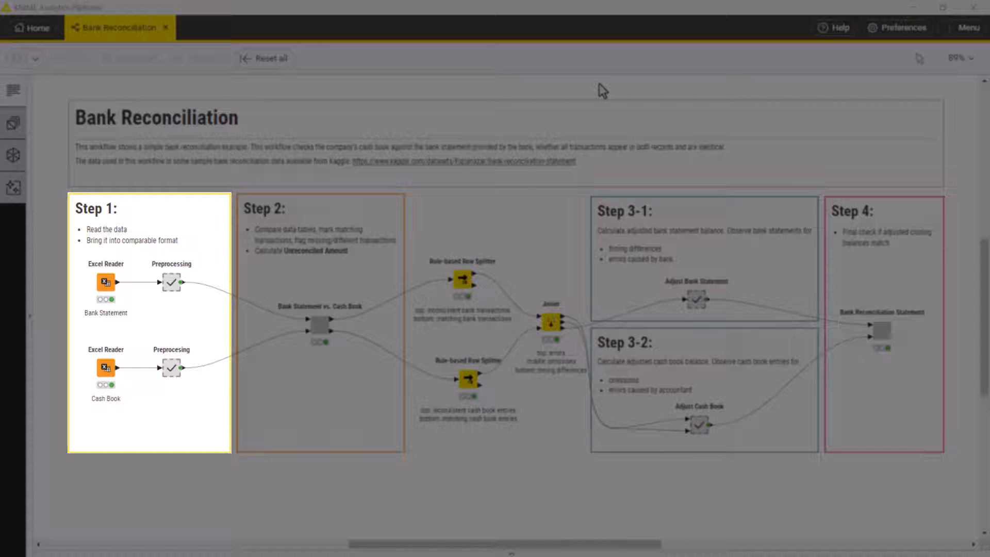
- Open the Bank Statement vs. Cash Book view and scroll through both tables' matched and mismatched transactions
{"action": "left_click", "coordinate": [318, 310]}
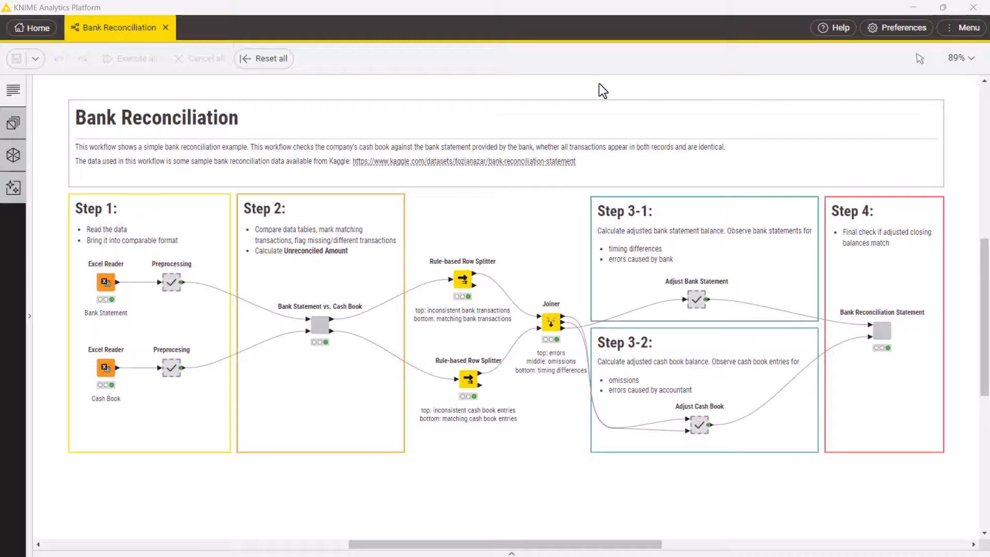
{"action": "left_click", "coordinate": [320, 325]}
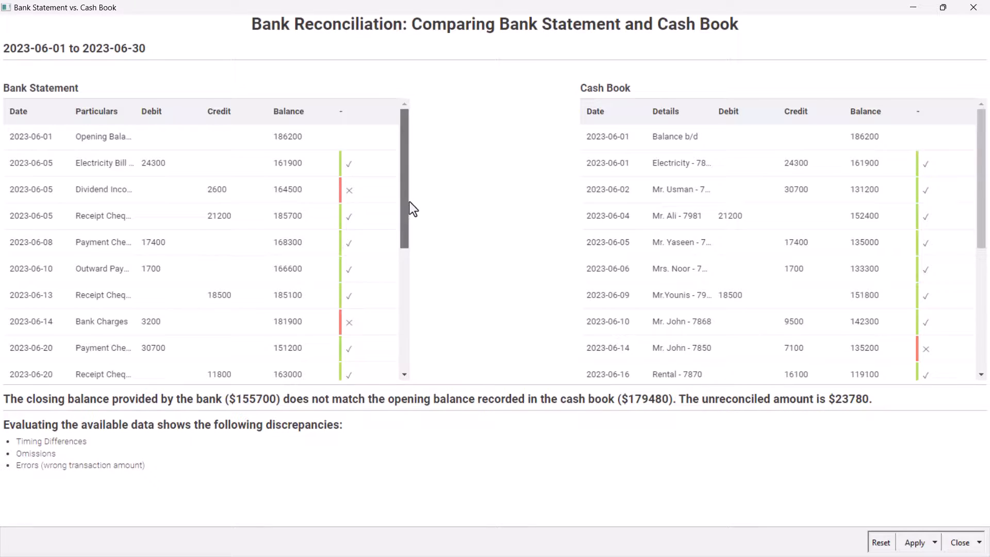
{"action": "scroll", "scroll_direction": "down", "scroll_amount": 3}
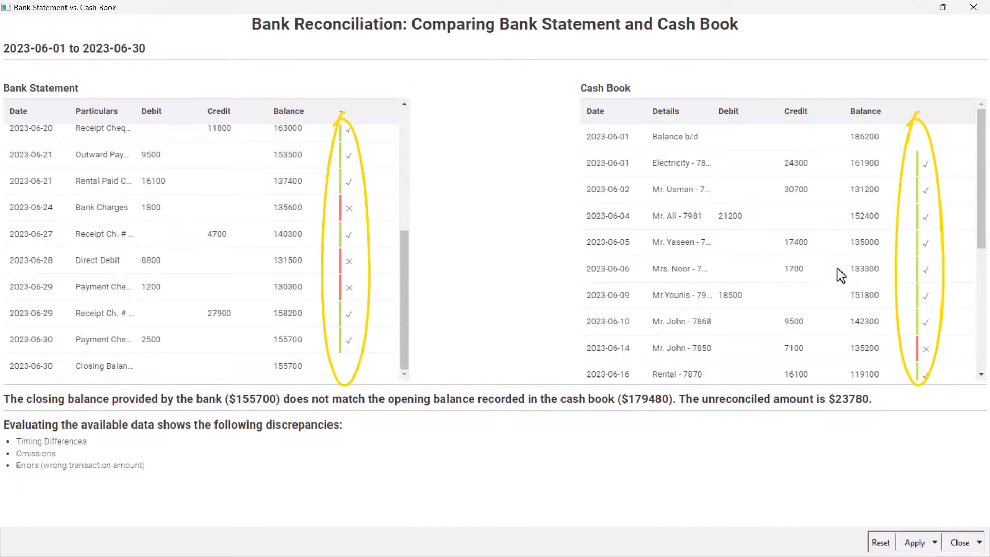
{"action": "scroll", "scroll_direction": "down", "scroll_amount": 3}
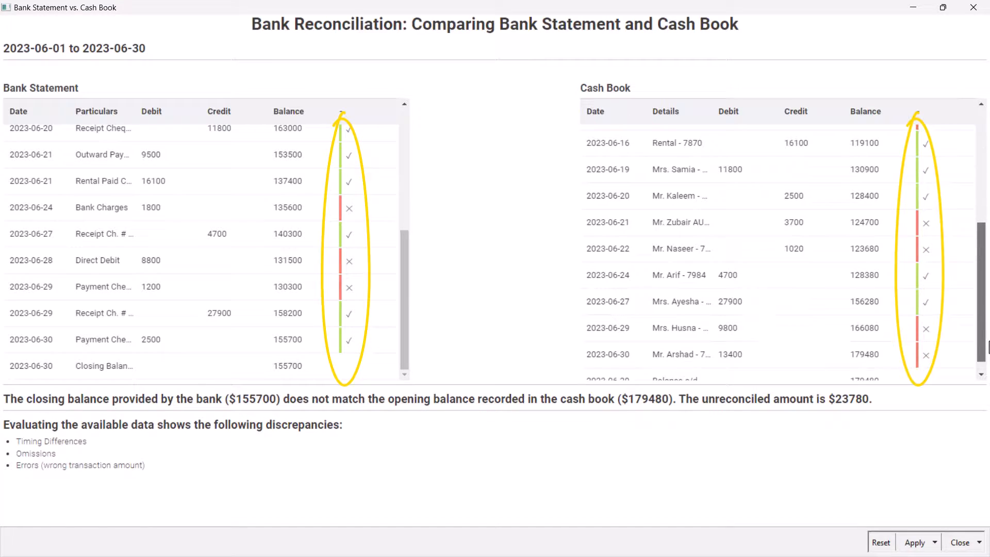
- Close the comparison view to return to the four-step Bank Reconciliation workflow
{"action": "left_click", "coordinate": [960, 541]}
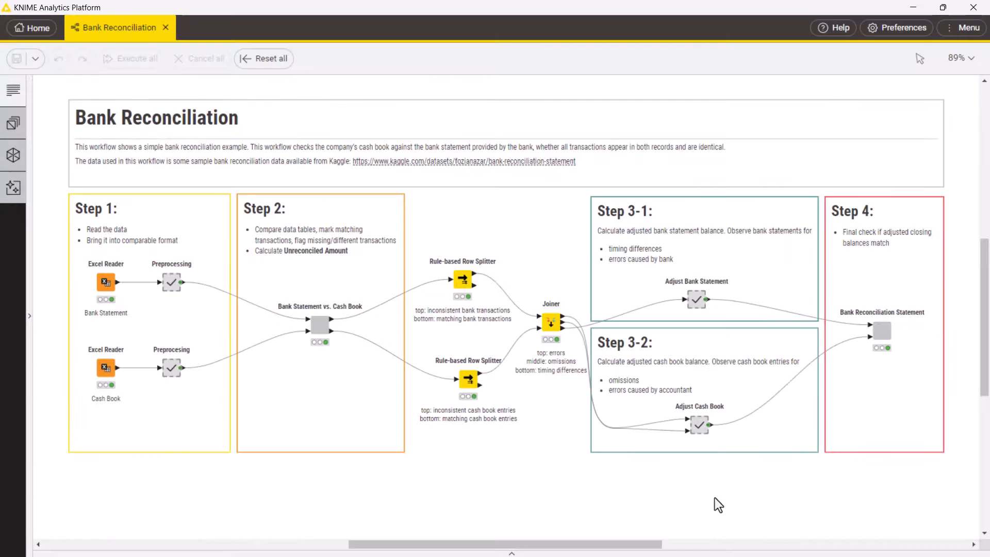